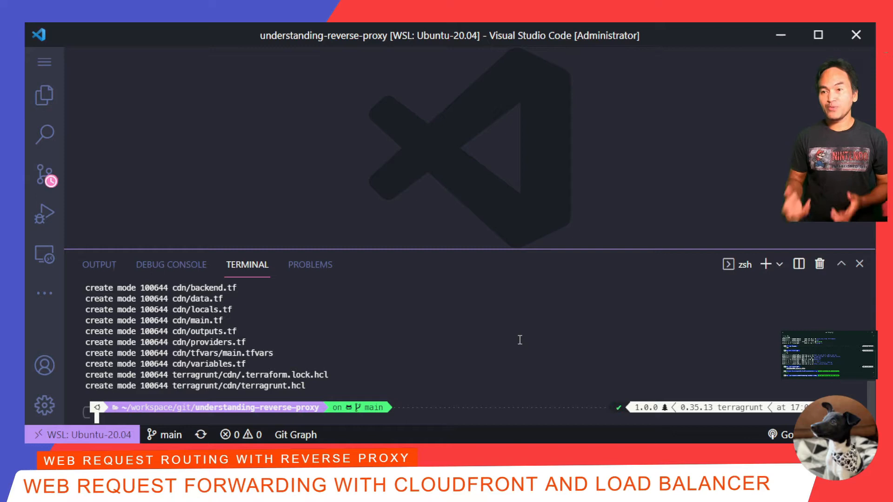
- Create branch task/cloudfront-setup and sketch nginx forwarding port 8080 to the nginx app box
{"action": "type", "text": "gcb task/cloudfront-setup"}
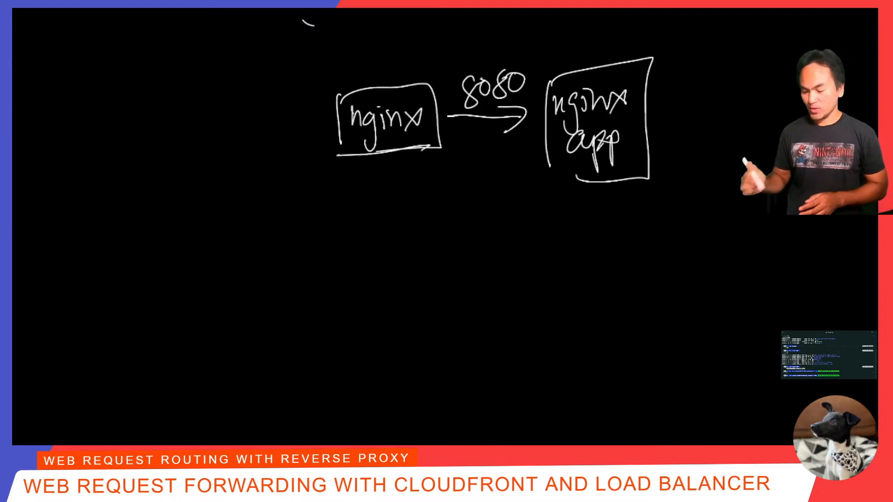
{"action": "left_click_drag", "start_coordinate": [564, 205], "coordinate": [672, 319]}
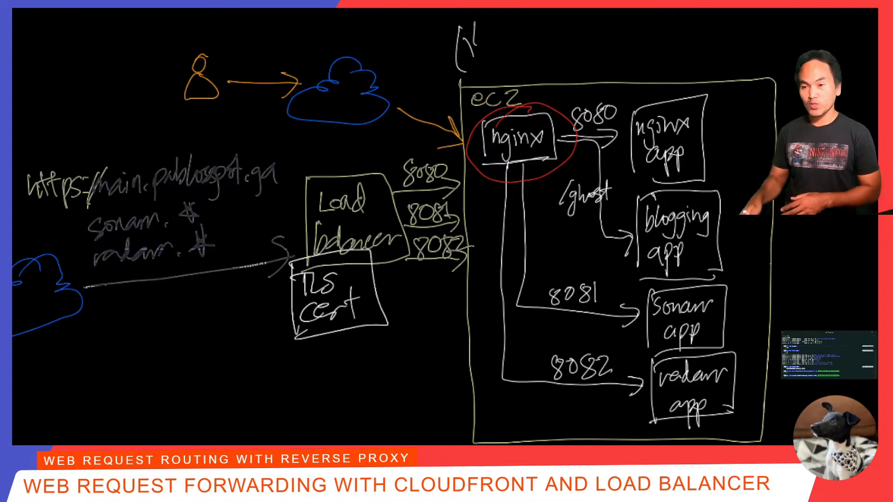
- Circle the TLS-backed load balancer in red on the EC2 nginx routing diagram
{"action": "left_click_drag", "start_coordinate": [284, 182], "coordinate": [410, 274]}
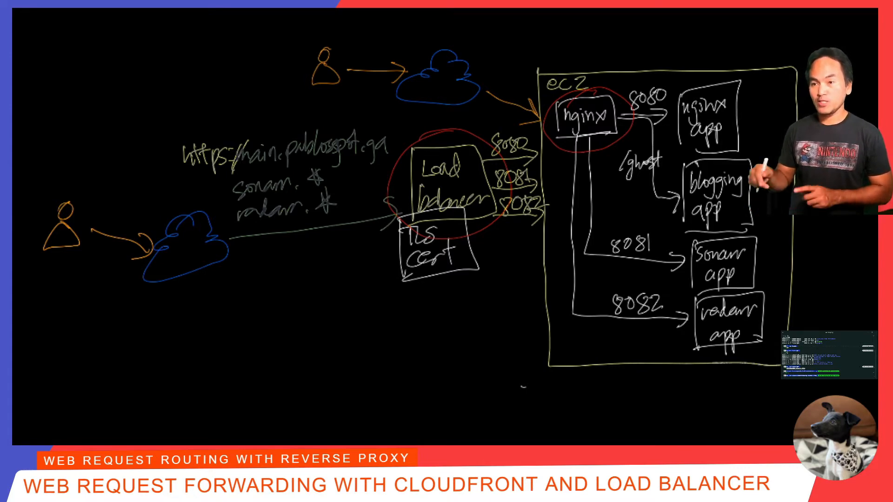
- Sketch a CloudFront box with its TLS cert and a user path into CloudFront
{"action": "type", "text": "CLOU"}
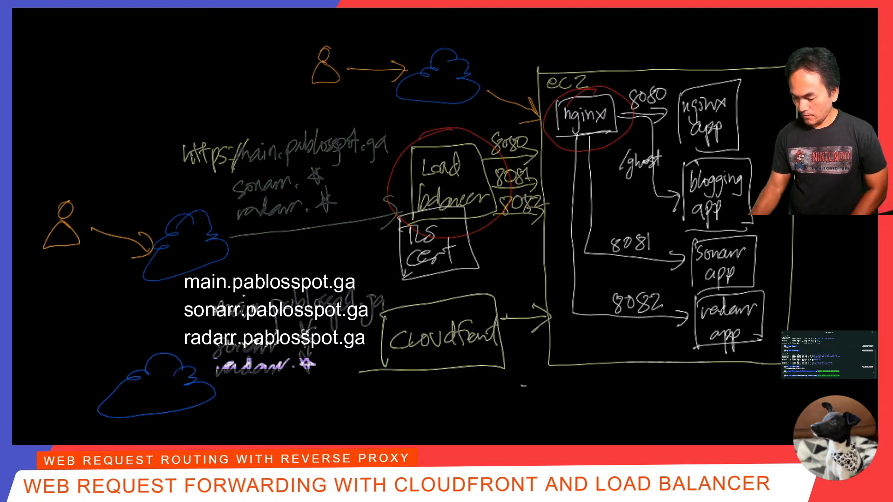
{"action": "left_click_drag", "start_coordinate": [211, 393], "coordinate": [370, 359]}
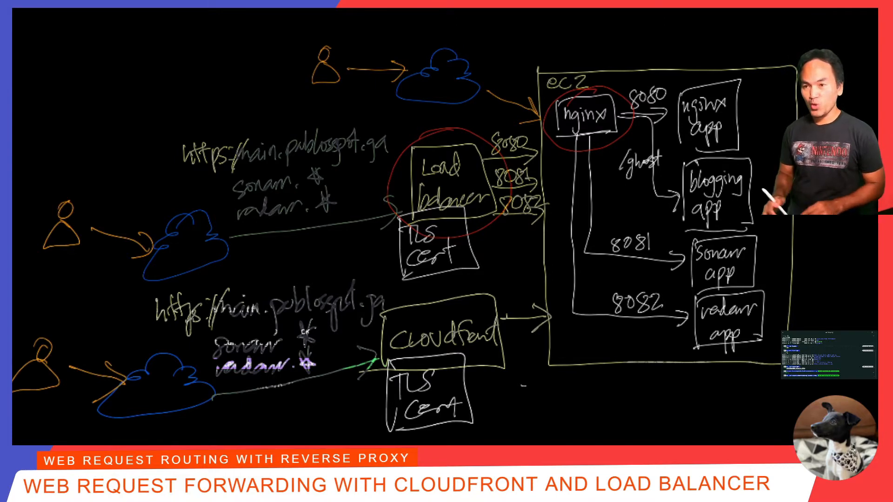
{"action": "left_click_drag", "start_coordinate": [387, 302], "coordinate": [501, 364]}
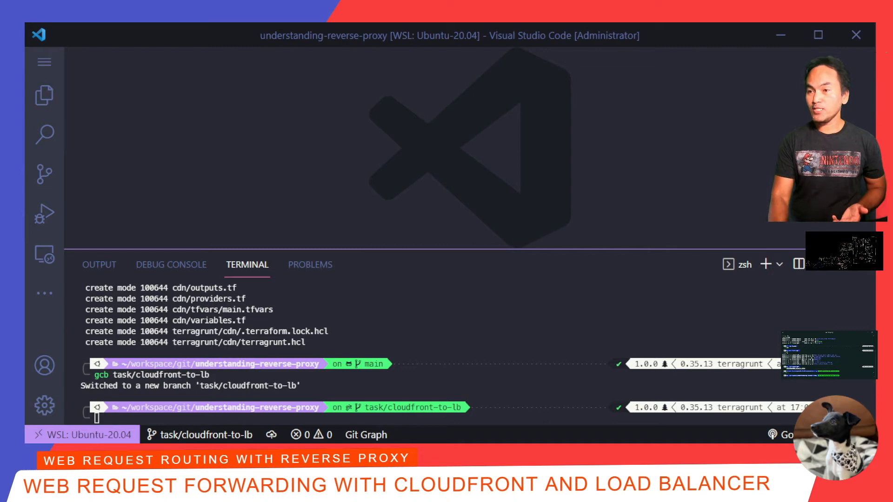
- Set associate_public_ip_address to false in ec2/main.tf
{"action": "left_click", "coordinate": [44, 95]}
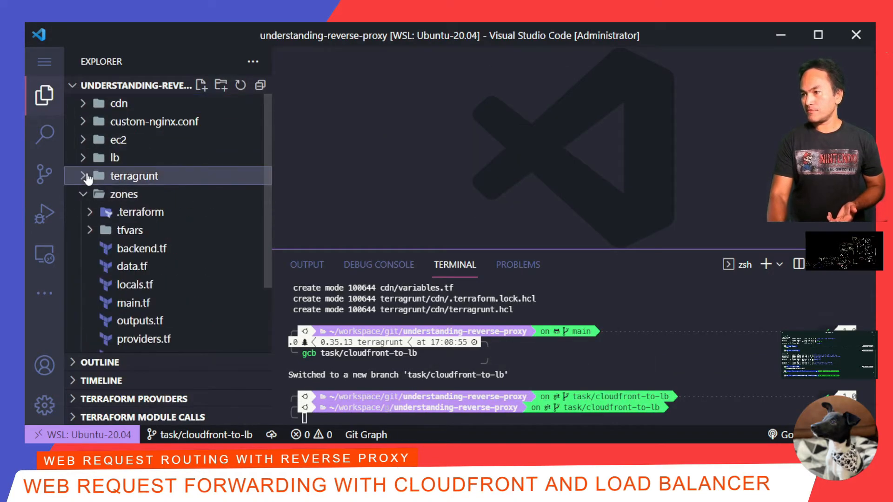
{"action": "left_click", "coordinate": [117, 139]}
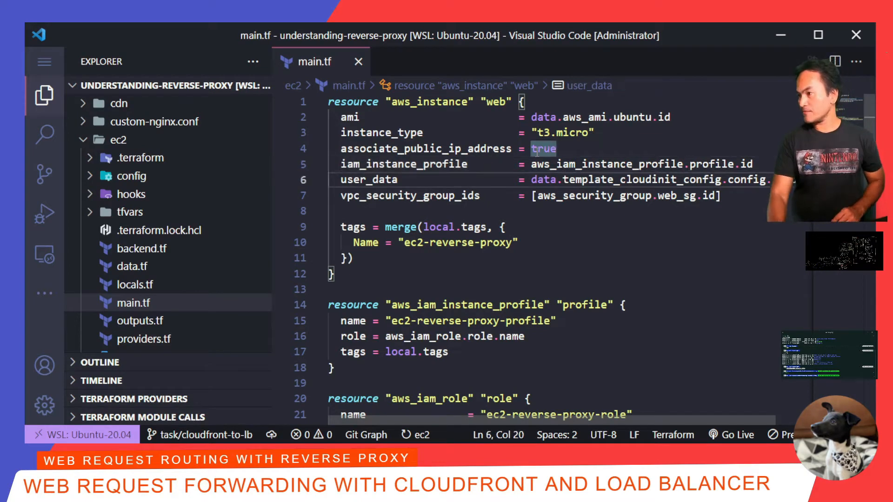
{"action": "type", "text": "false"}
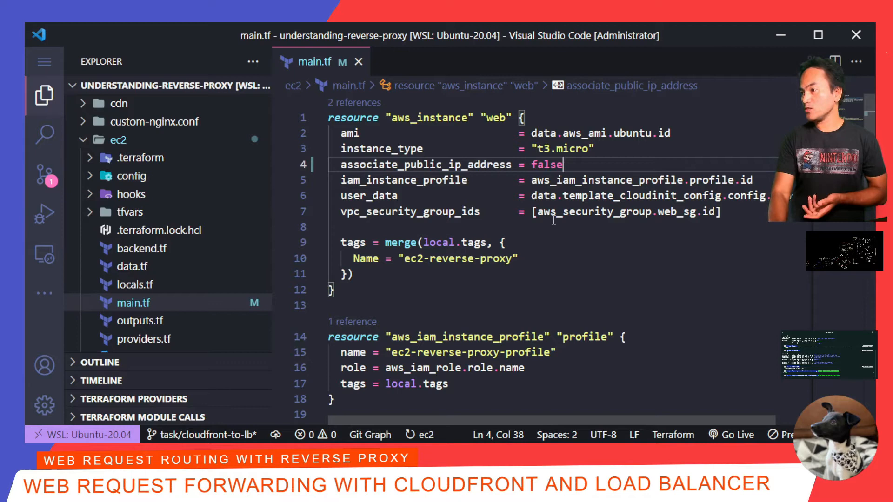
- Add an ec2_security_group_id output to ec2/outputs.tf
{"action": "scroll", "scroll_direction": "down", "scroll_amount": 3}
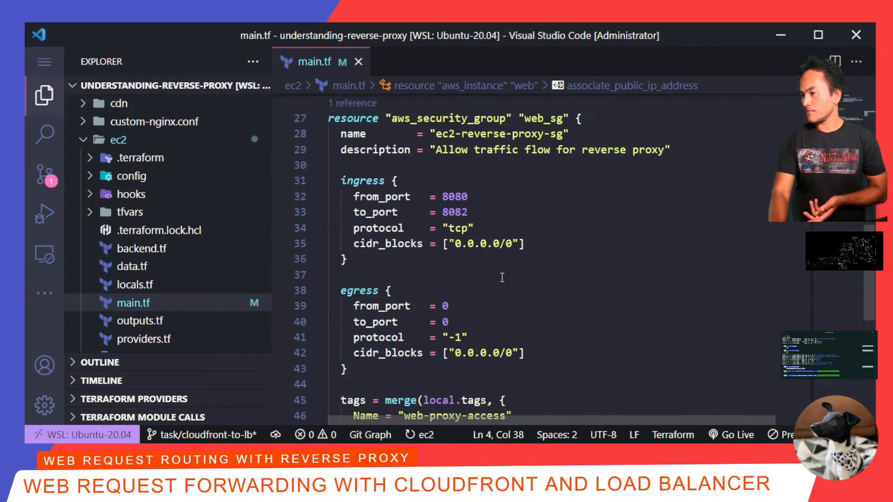
{"action": "left_click", "coordinate": [348, 259]}
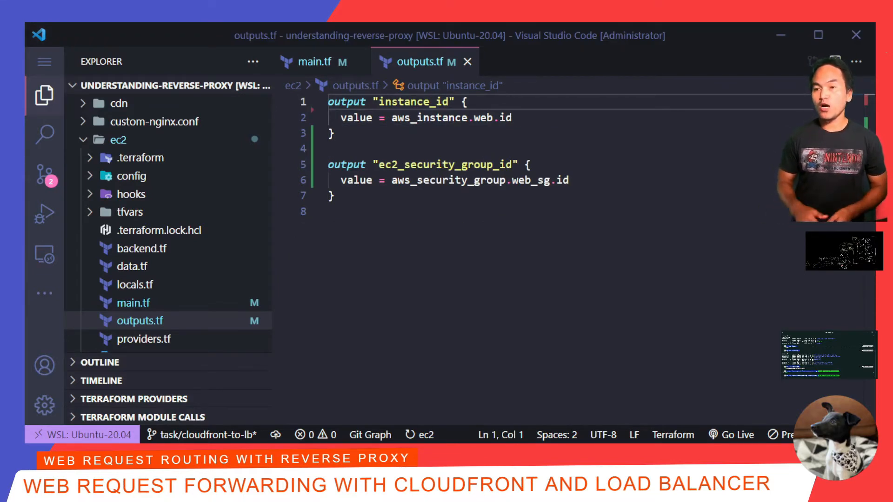
{"action": "left_click", "coordinate": [467, 61]}
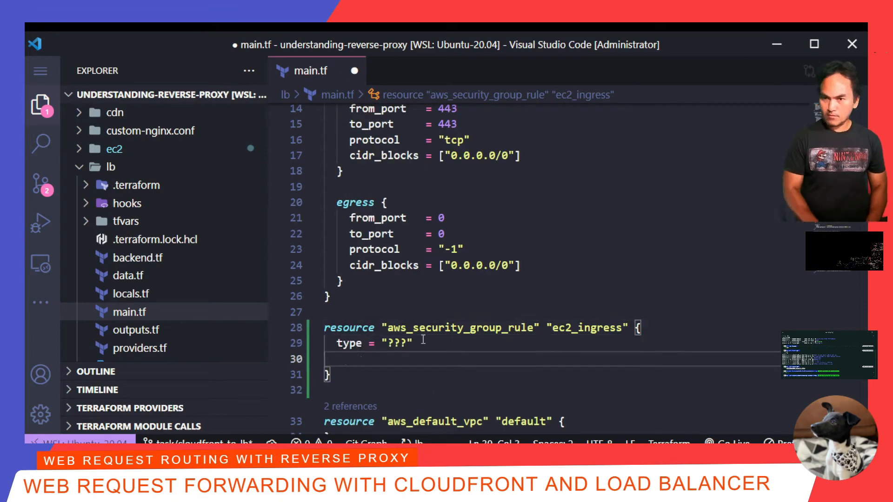
- Add an lb ec2_ingress rule for TCP 8080–8082 using var.ec2_security_group_id
{"action": "type", "text": "from_port = \"???\""}
{"action": "left_click", "coordinate": [552, 344]}
{"action": "type", "text": "ingress"}
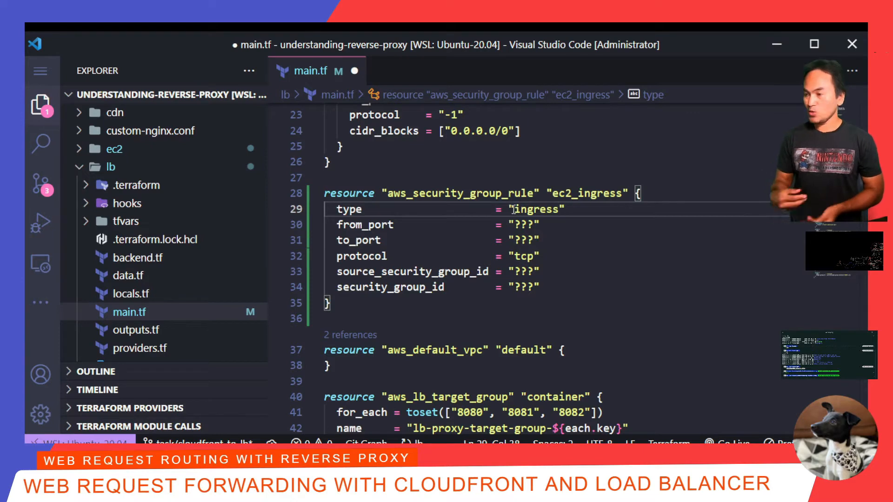
{"action": "type", "text": "8080"}
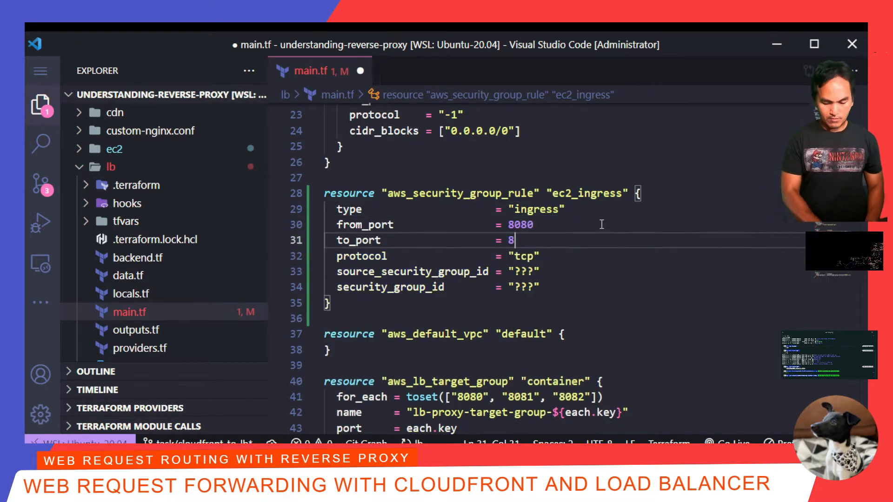
{"action": "type", "text": "082"}
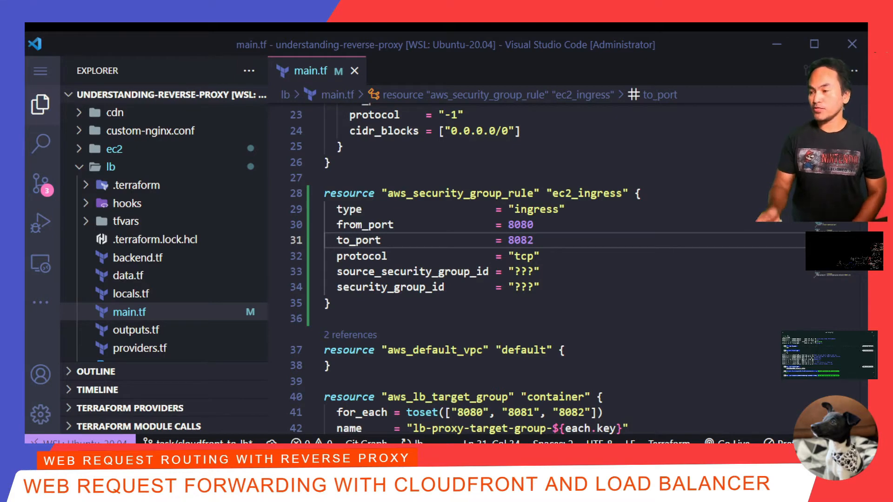
{"action": "type", "text": "aws_security_group.web_sg.id"}
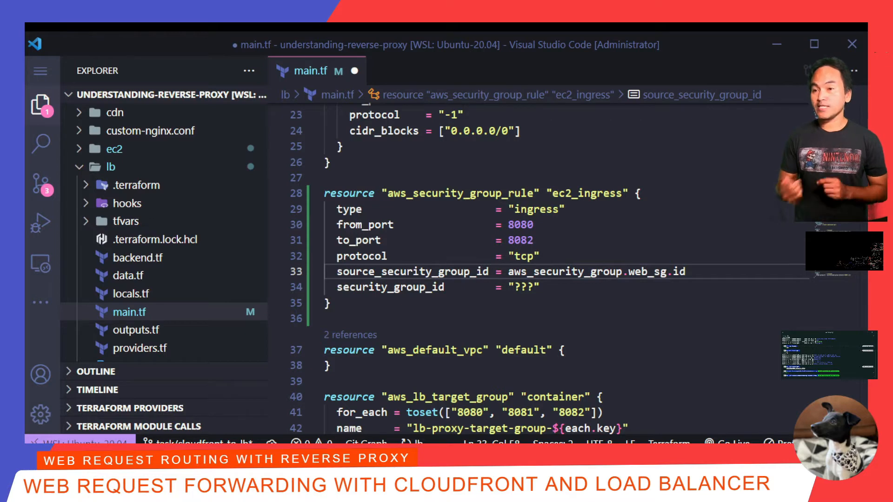
{"action": "type", "text": "var"}
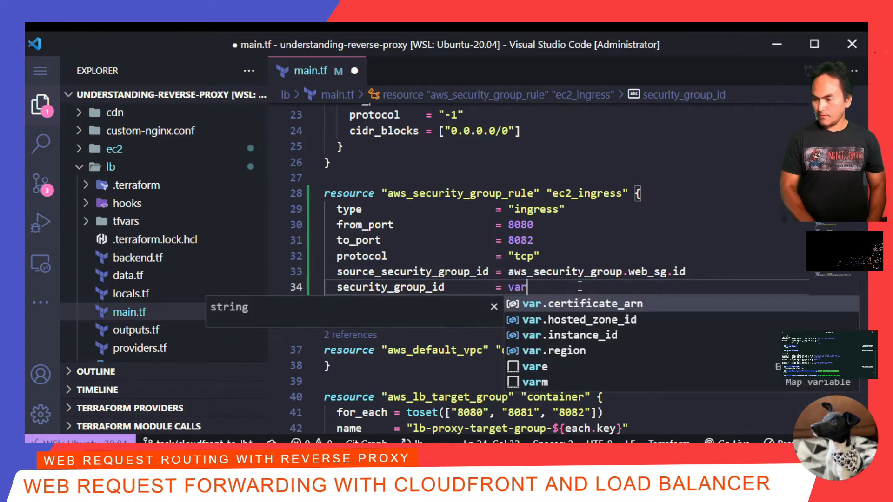
{"action": "type", "text": "ec2_security_group_id"}
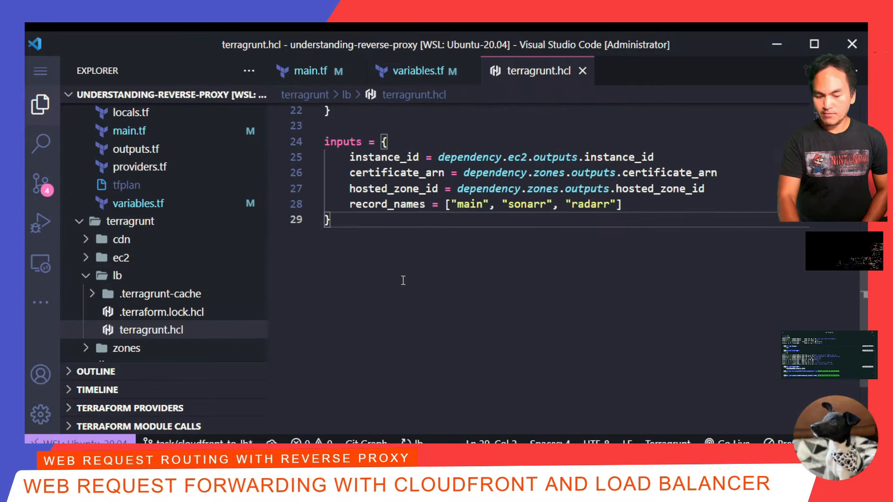
- Mock ec2_security_group_id as 'temp_id' and pass it from dependency.ec2 in lb terragrunt.hcl
{"action": "type", "text": "ec2_security_group_id = \"???\""}
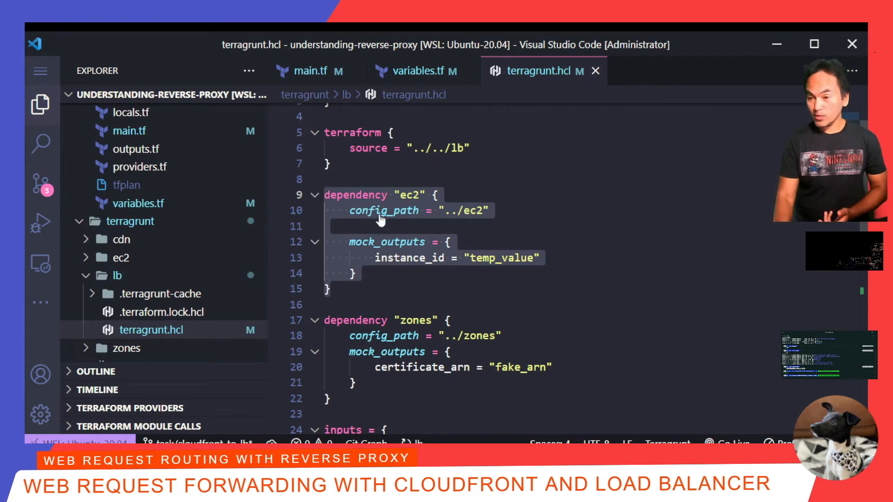
{"action": "type", "text": "ec2_security_group_id = \"temp_id\""}
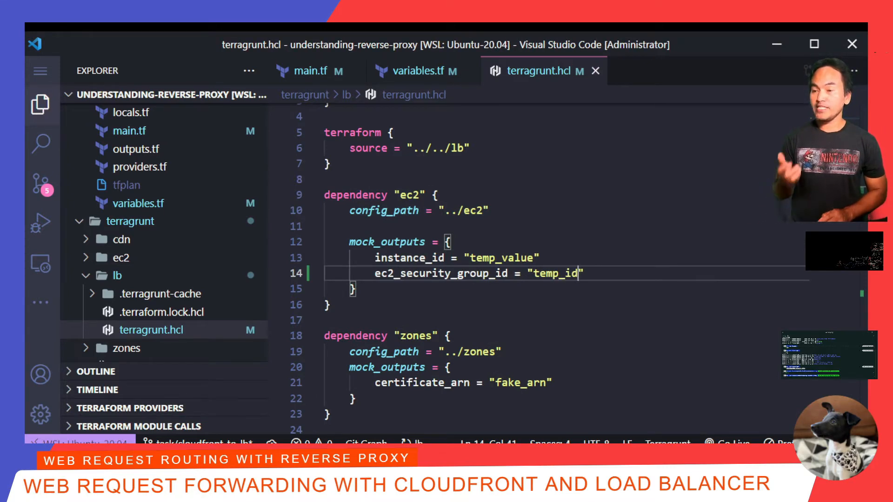
{"action": "type", "text": "d"}
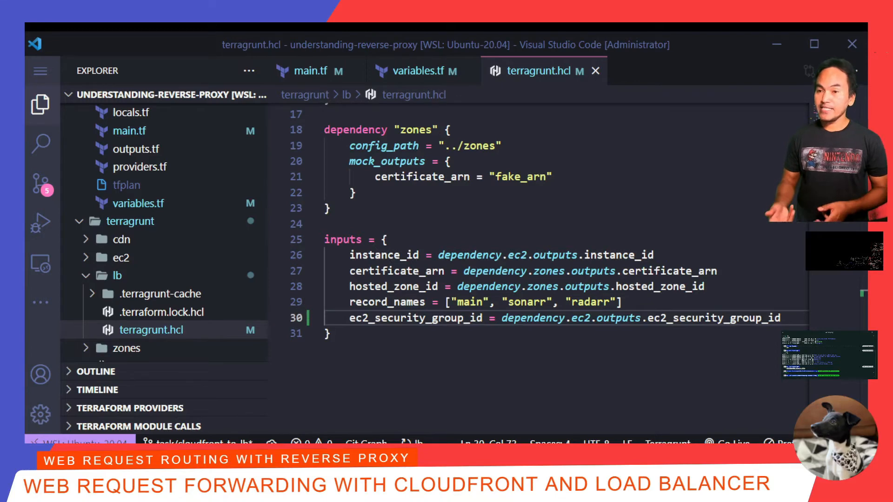
{"action": "left_click", "coordinate": [126, 185]}
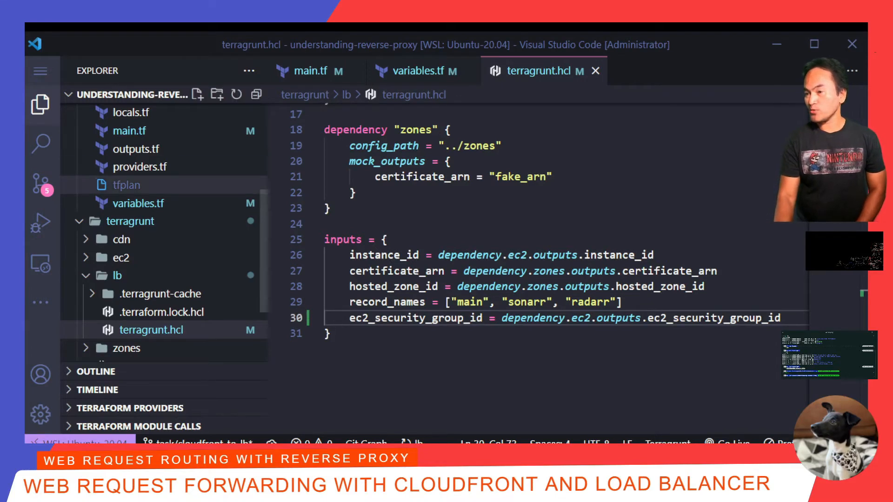
{"action": "scroll", "scroll_direction": "down", "scroll_amount": 3}
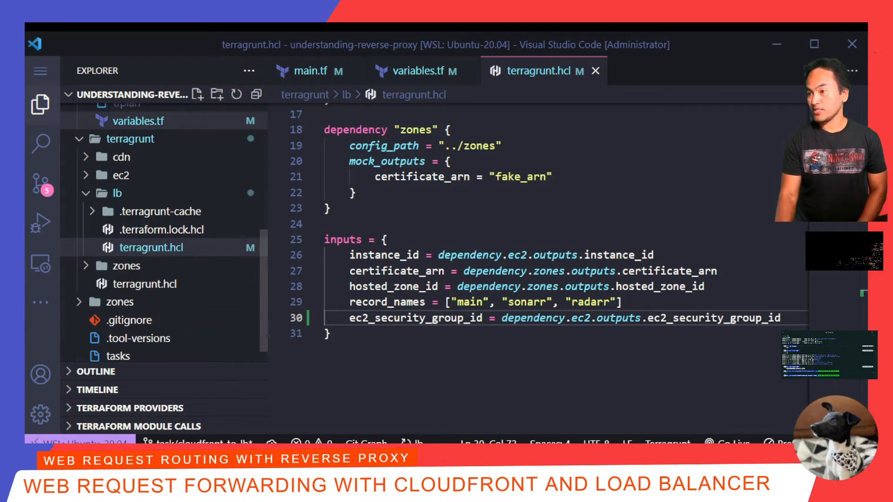
{"action": "left_click", "coordinate": [136, 231]}
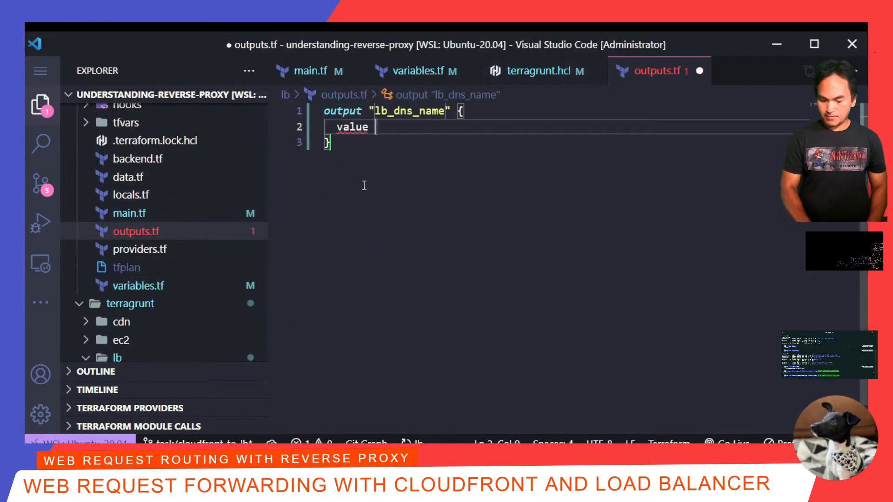
- Export lb_dns_name from aws_lb.proxy.dns_name and close the load balancer files
{"action": "type", "text": "= aws_lb.proxy.dns_name"}
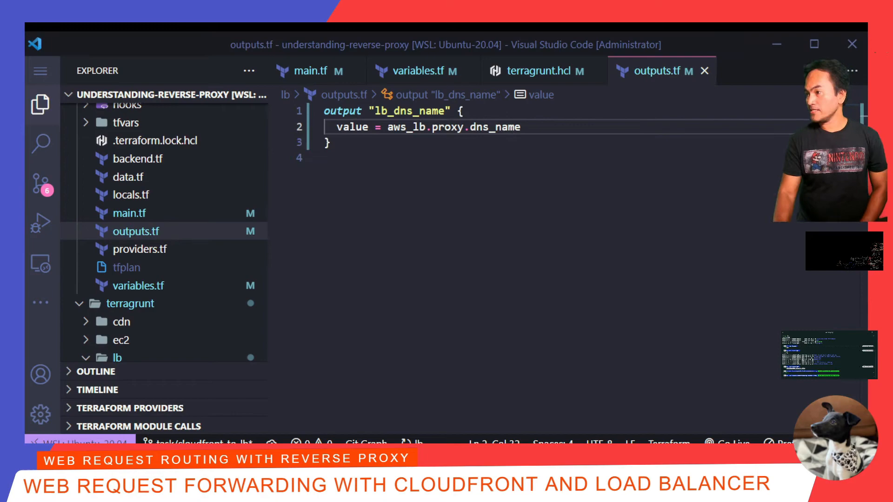
{"action": "left_click", "coordinate": [310, 71]}
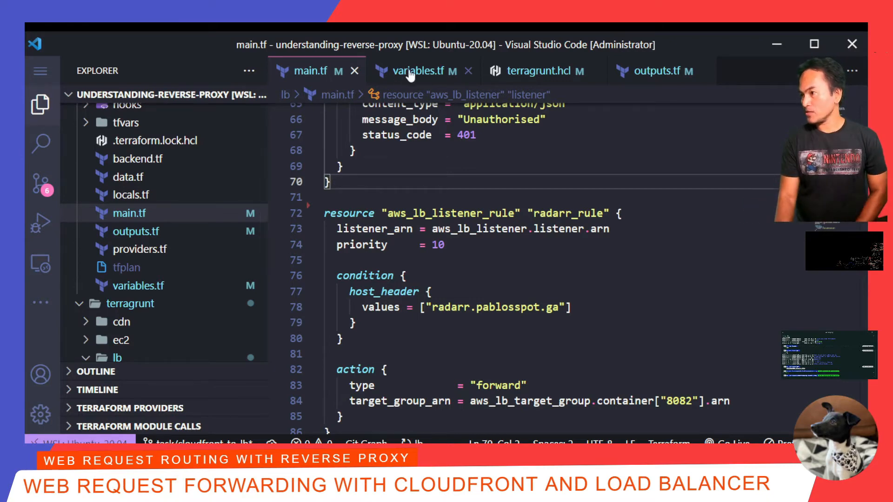
{"action": "left_click", "coordinate": [418, 70]}
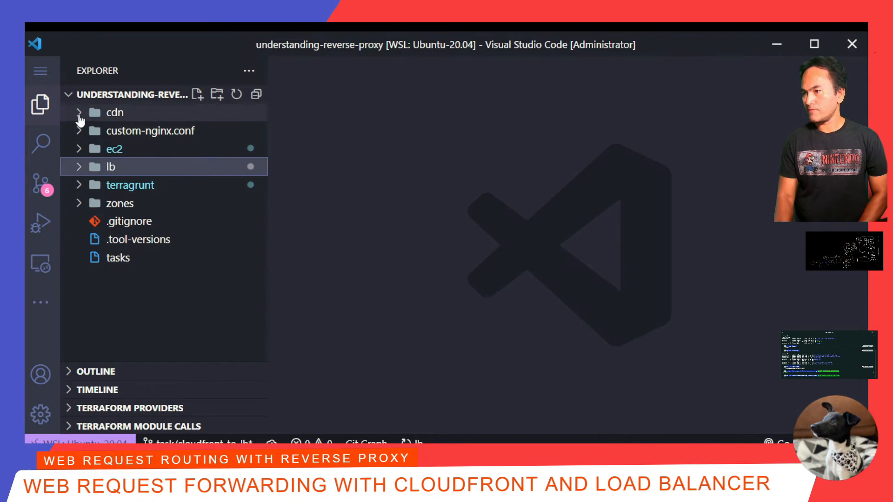
- Expand the cdn module, view its CloudFront main.tf, and reveal the terragrunt cdn folder
{"action": "left_click", "coordinate": [114, 112]}
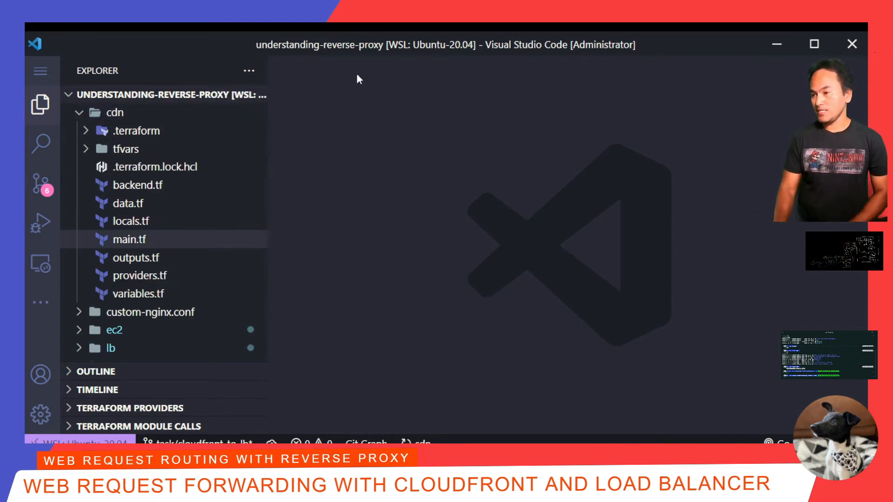
{"action": "left_click", "coordinate": [129, 239]}
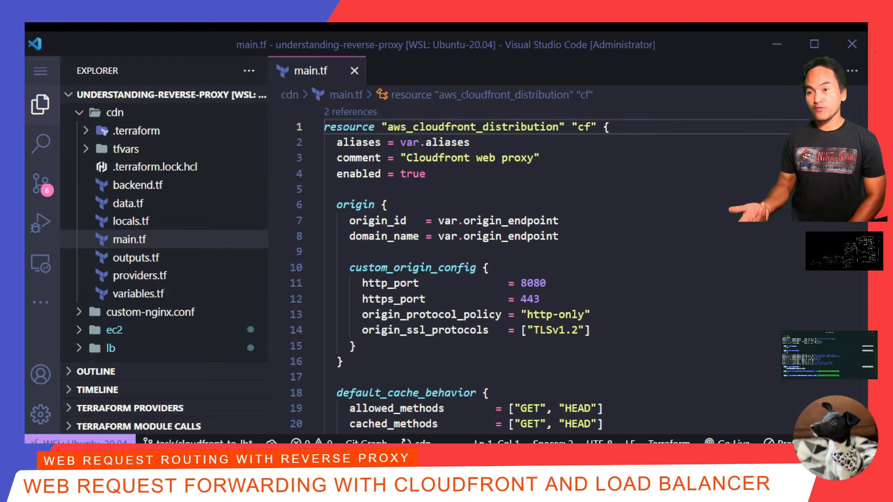
{"action": "scroll", "scroll_direction": "down", "scroll_amount": 3}
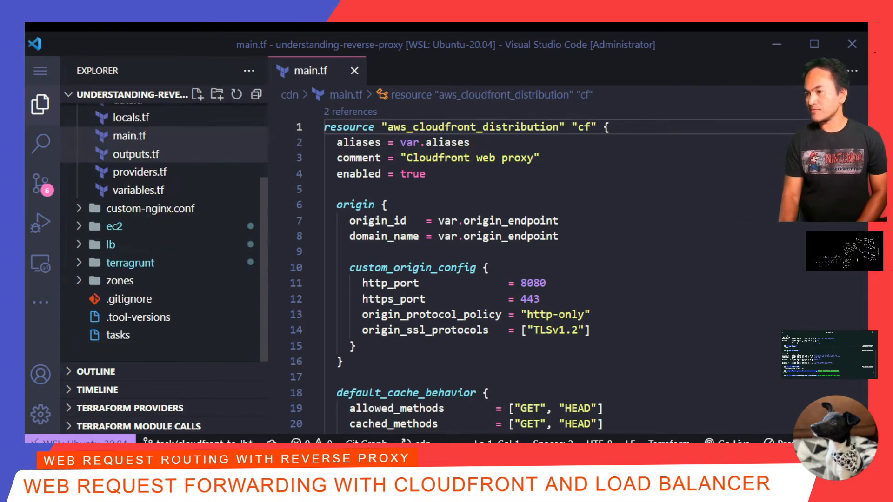
{"action": "left_click", "coordinate": [152, 334]}
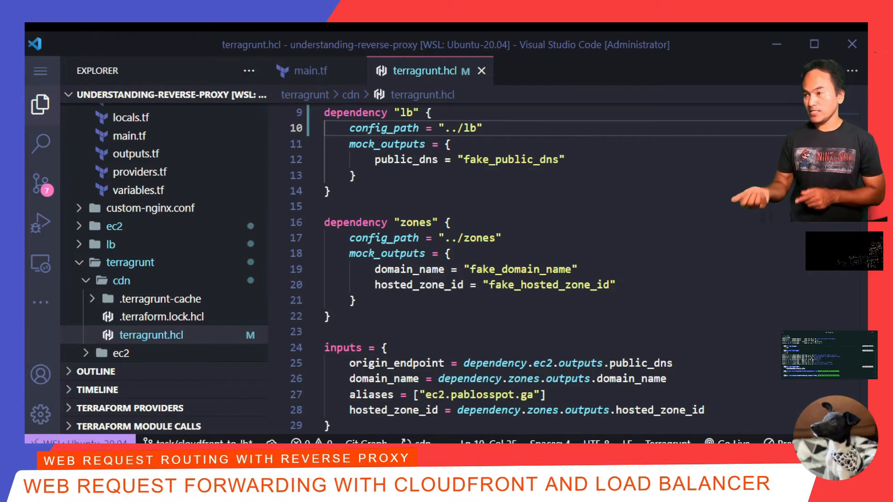
- Mock lb_dns_name as 'temp_lb_dns' and feed origin_endpoint from dependency.lb.outputs.lb_dns_name
{"action": "type", "text": "lb_dns_name = \"temp_lb_dns\""}
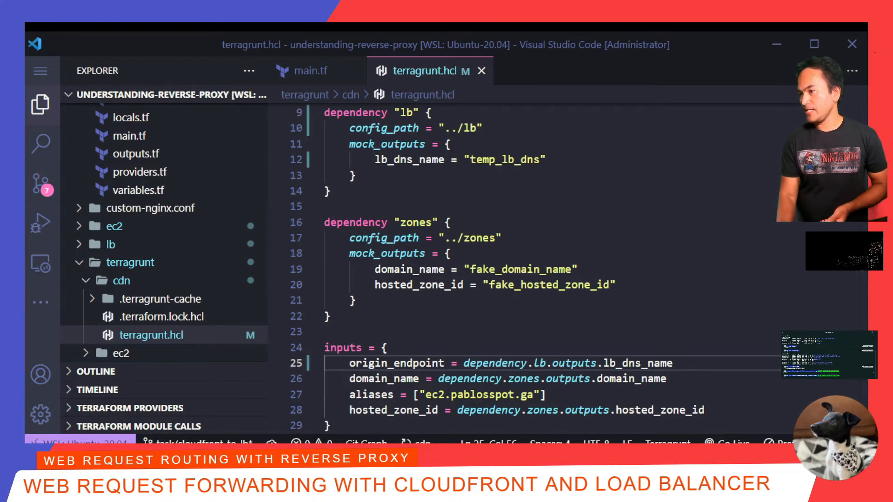
{"action": "left_click", "coordinate": [311, 71]}
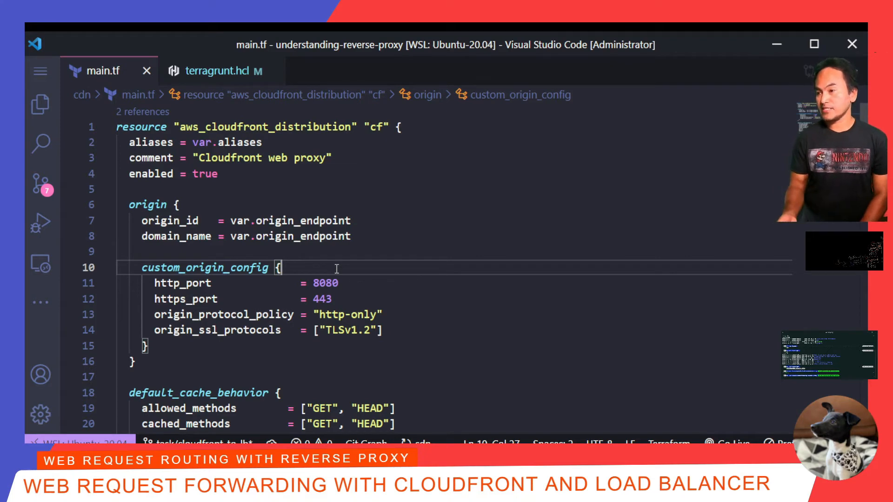
- Edit the custom origin settings and add "Host" to the forwarded headers in cdn/main.tf
{"action": "left_click", "coordinate": [423, 314]}
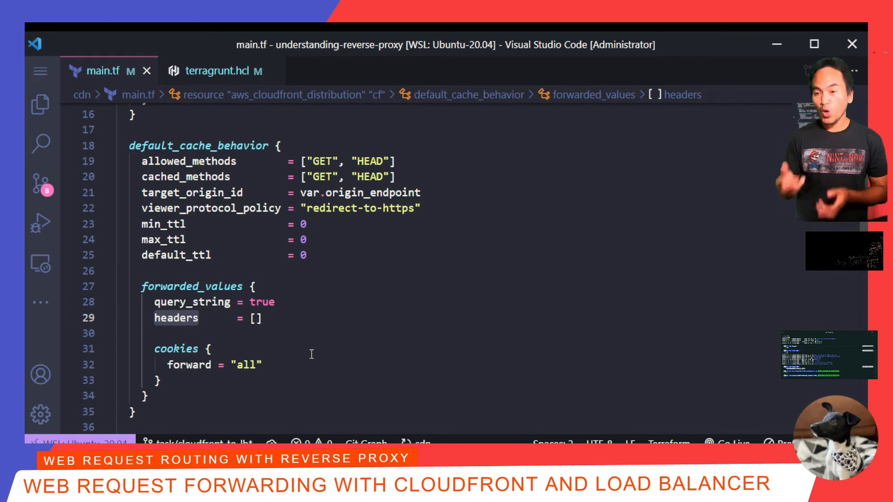
{"action": "type", "text": "\"Host\""}
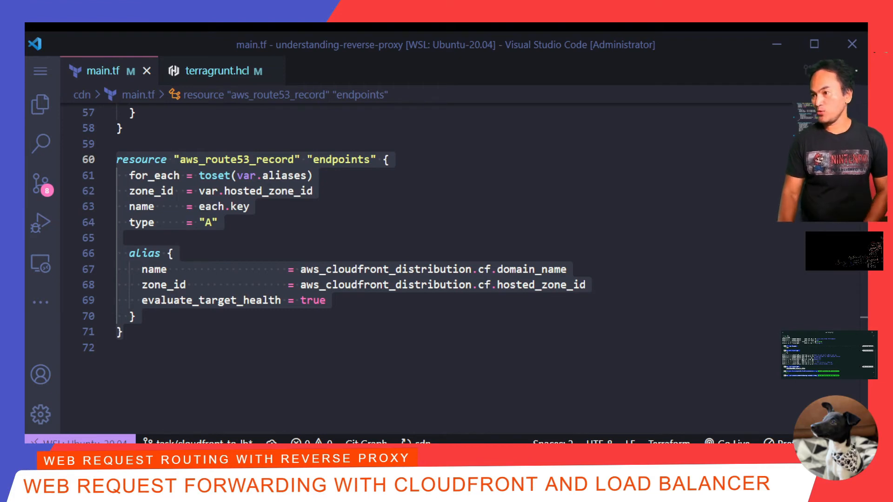
- Save the cdn terragrunt.hcl with aliases ["main", "sonarr", "radarr"], returning to main.tf
{"action": "left_click", "coordinate": [217, 71]}
{"action": "type", "text": "aliases = [\"main\", \"sonarr\", \"radarr\"]"}
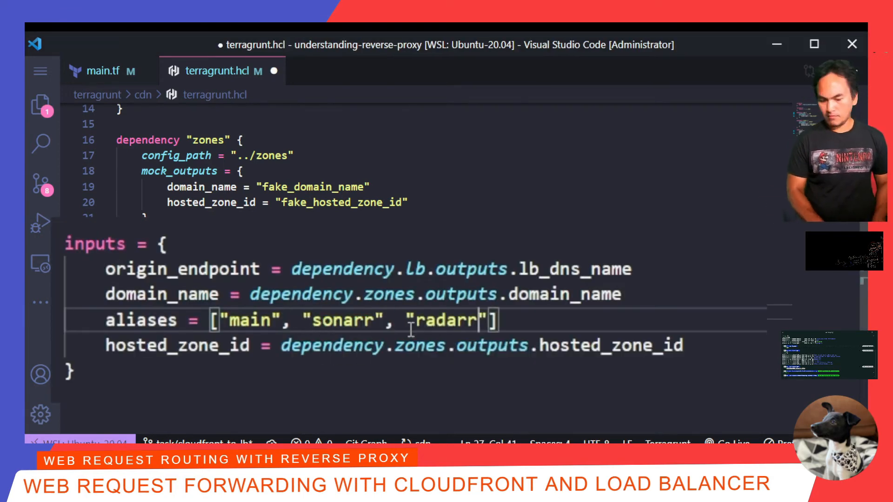
{"action": "key", "text": "ctrl+s"}
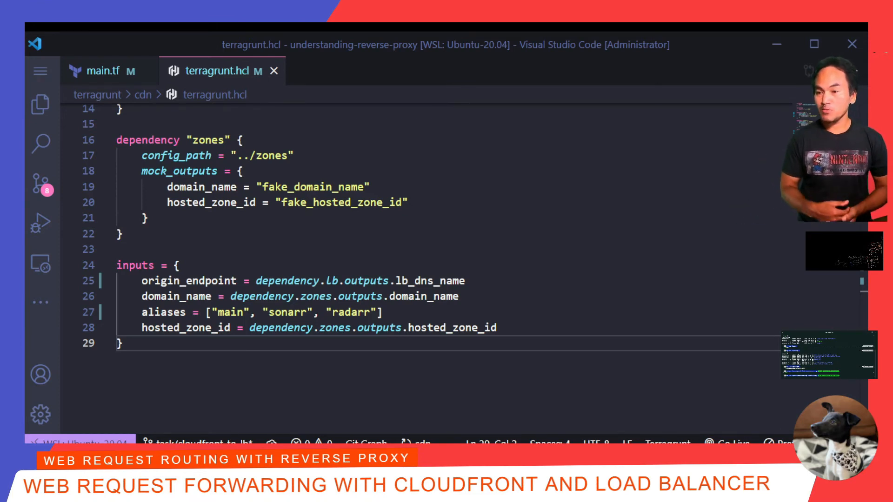
{"action": "left_click", "coordinate": [102, 71]}
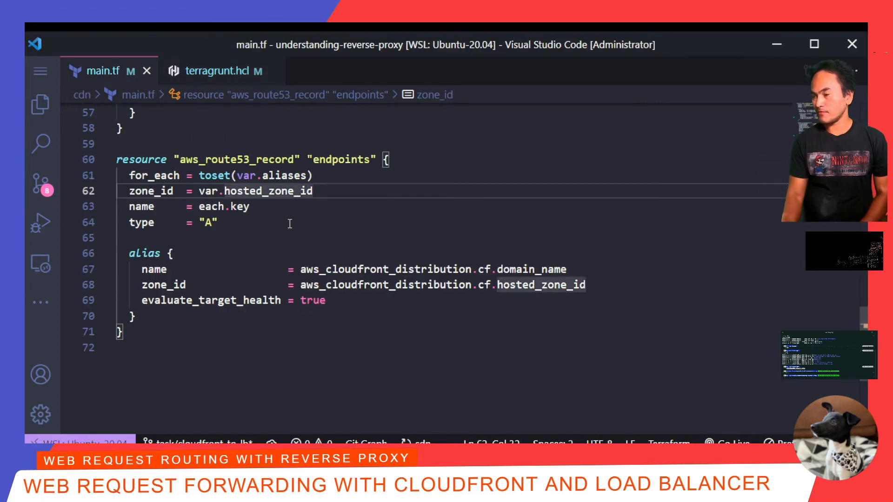
- Set the CloudFront aliases to the for expression "${alias}.${var.domain_name}" over var.aliases
{"action": "left_click", "coordinate": [217, 222]}
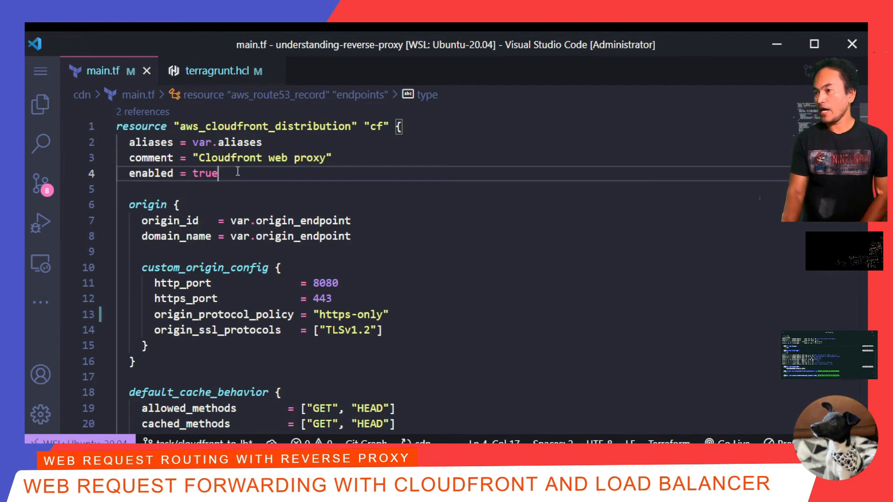
{"action": "left_click", "coordinate": [151, 142]}
{"action": "type", "text": " ["}
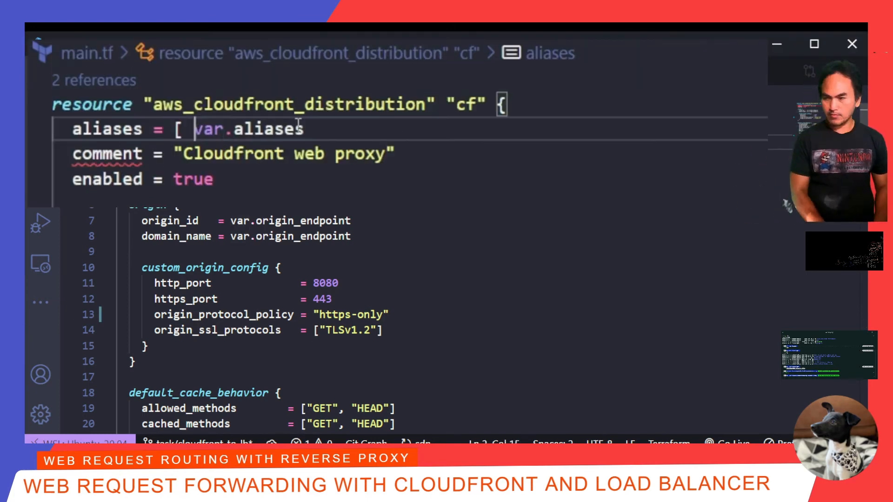
{"action": "type", "text": "for alias in var.aliases: \"${alias}.${var.domain_name}\"]"}
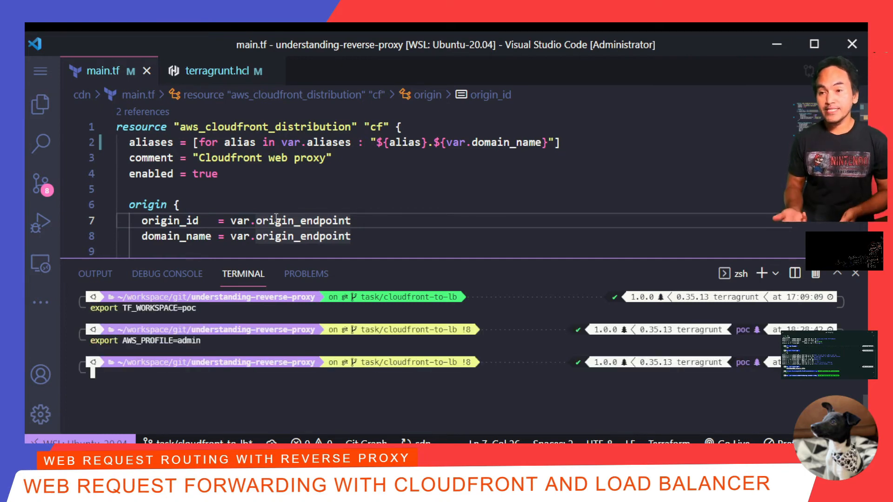
- From terragrunt/cdn, run terragrunt run-all apply excluding 'lb' and confirm with y
{"action": "type", "text": "cd terragrunt/cdn"}
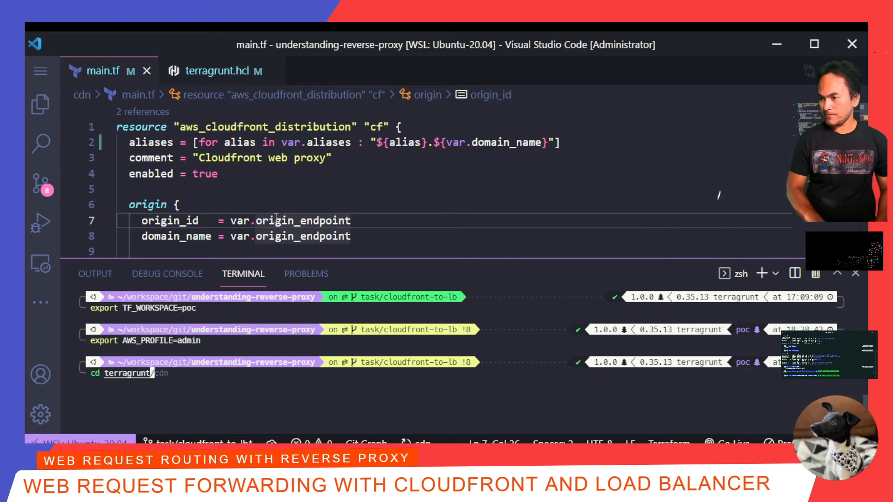
{"action": "key", "text": "Enter"}
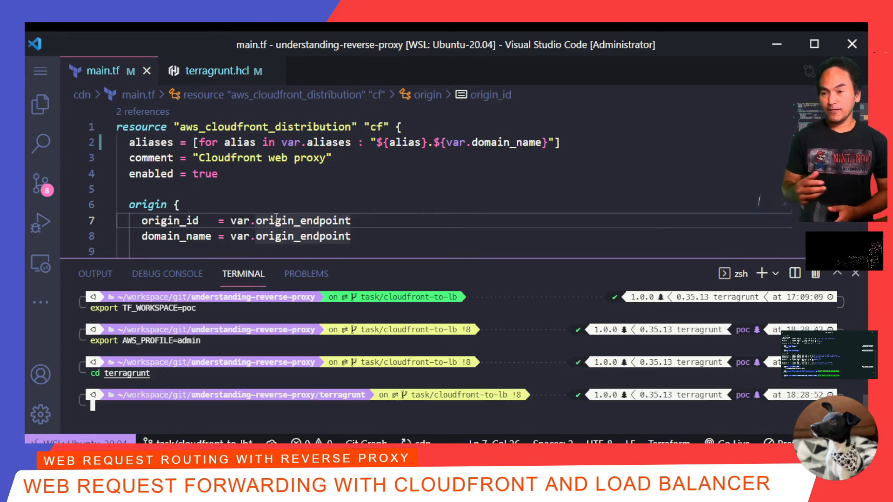
{"action": "type", "text": "terragrunt run-all --terragrunt-exclude-dir 'lb' apply"}
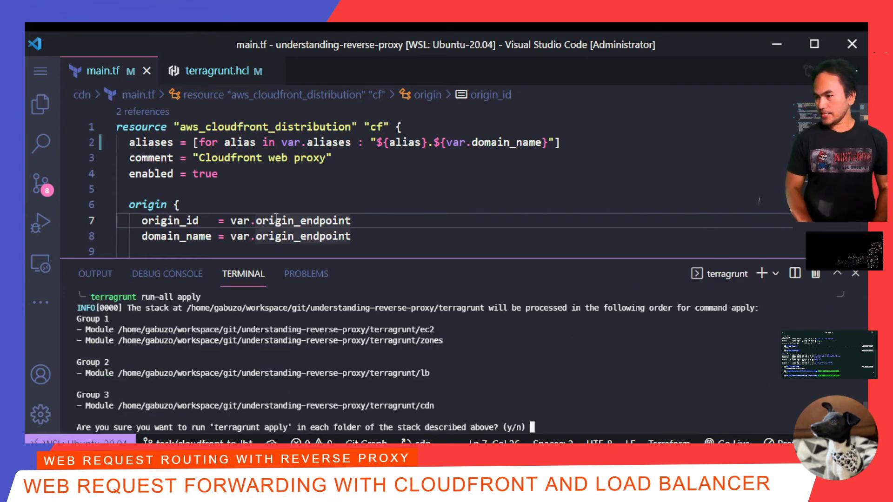
{"action": "type", "text": "y"}
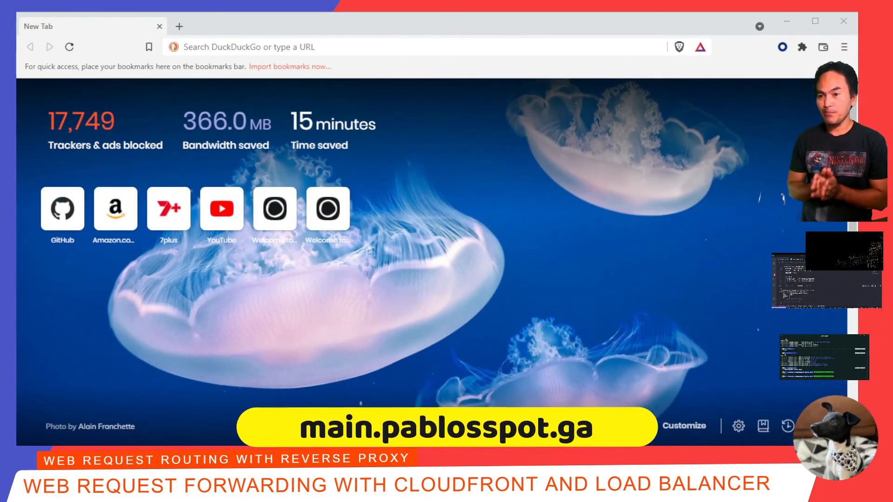
- Load main.pablosspot.ga, then visit the ghost path and the Sonarr endpoint
{"action": "left_click", "coordinate": [398, 46]}
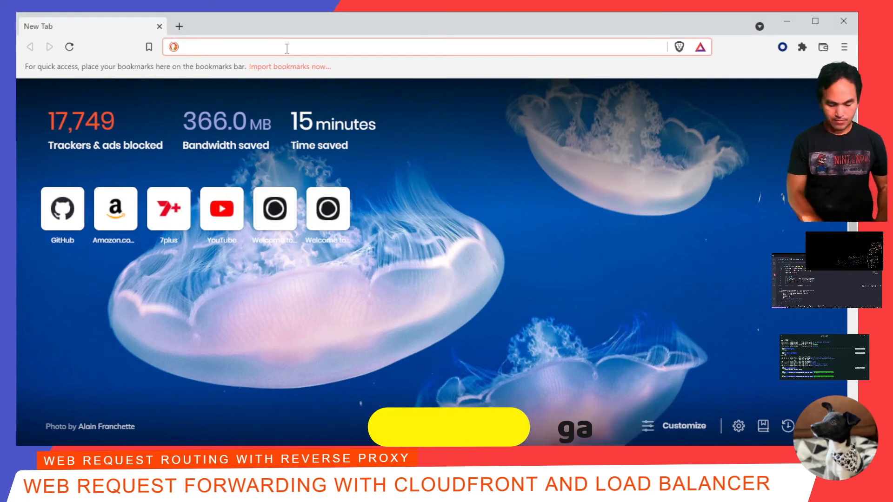
{"action": "type", "text": "main.pablosspot.ga"}
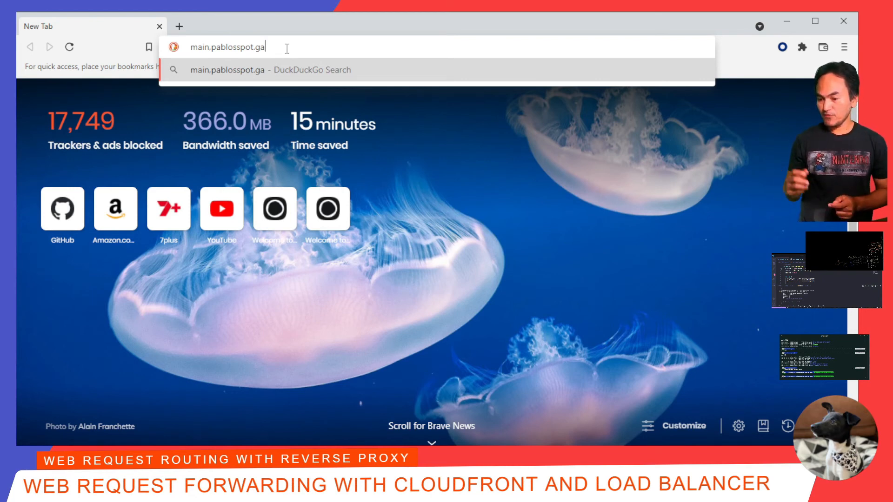
{"action": "key", "text": "Enter"}
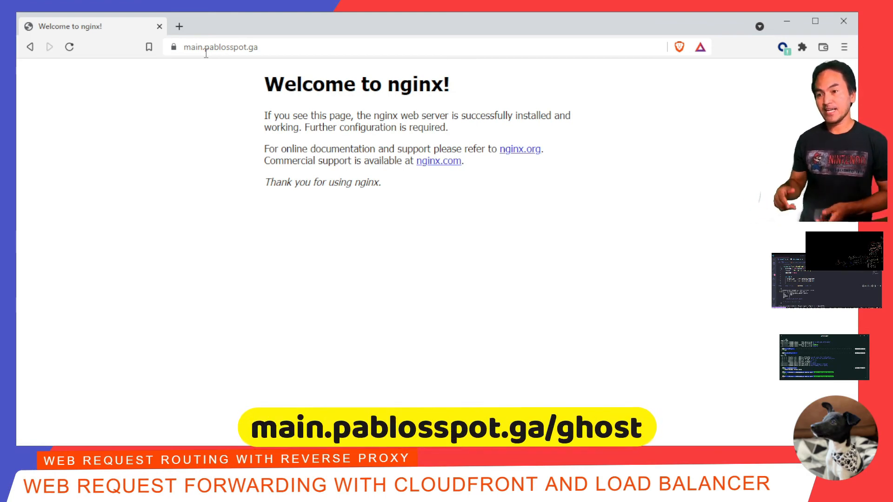
{"action": "left_click", "coordinate": [221, 47]}
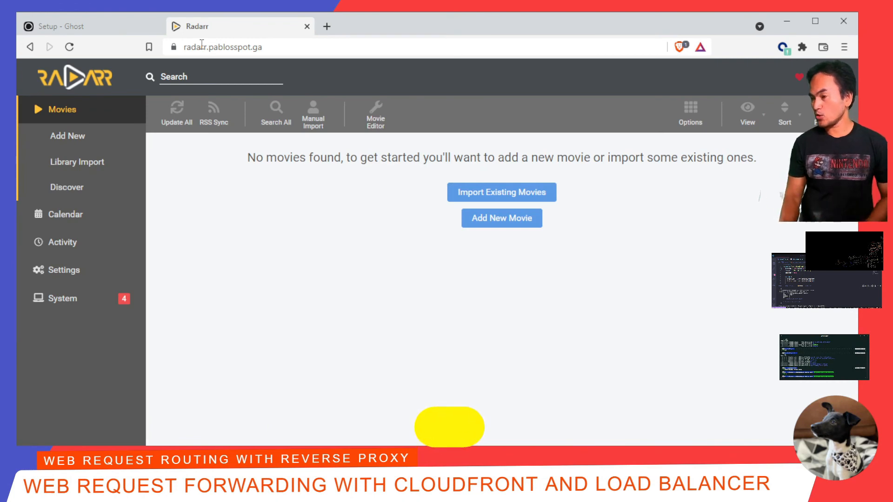
{"action": "left_click", "coordinate": [327, 26]}
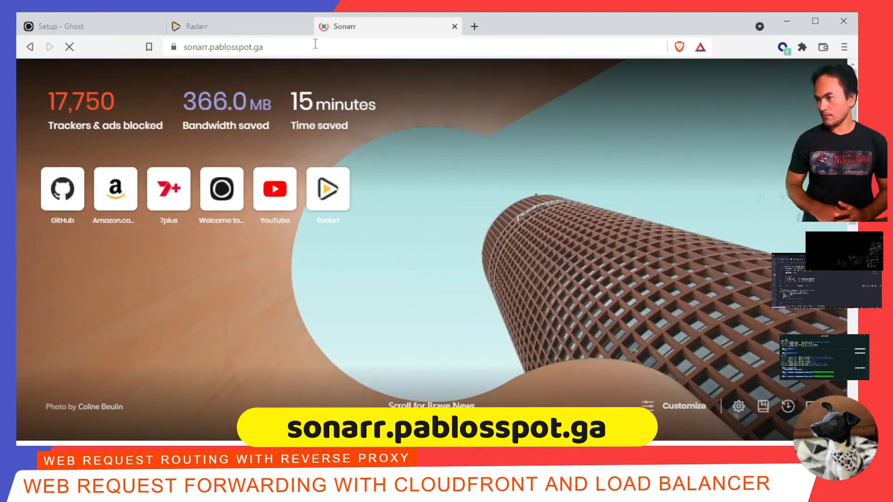